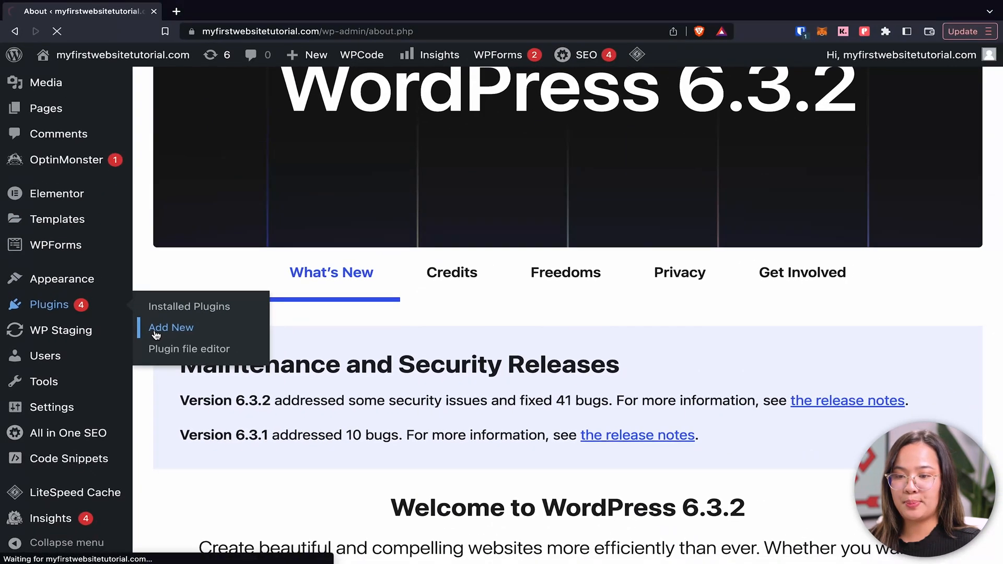
Search Add New plugins for 'wp code' and update the WPCode plugin.
click(171, 327)
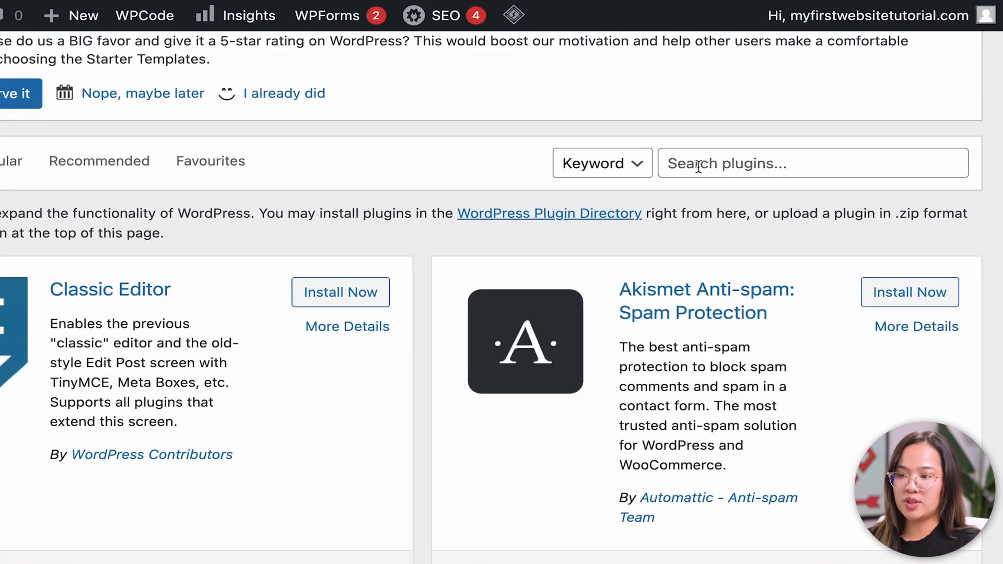
text(wp code)
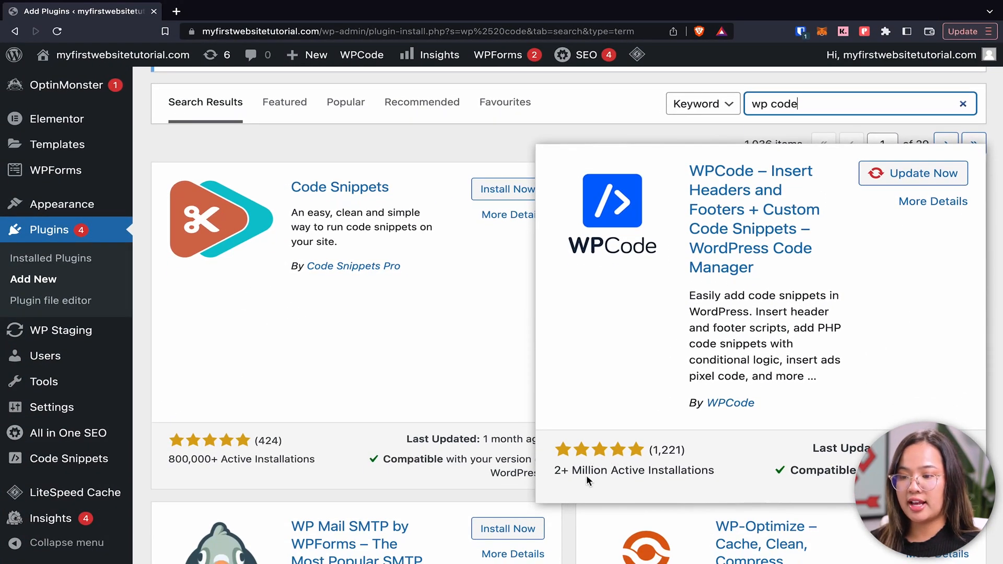
mouse_move(597, 482)
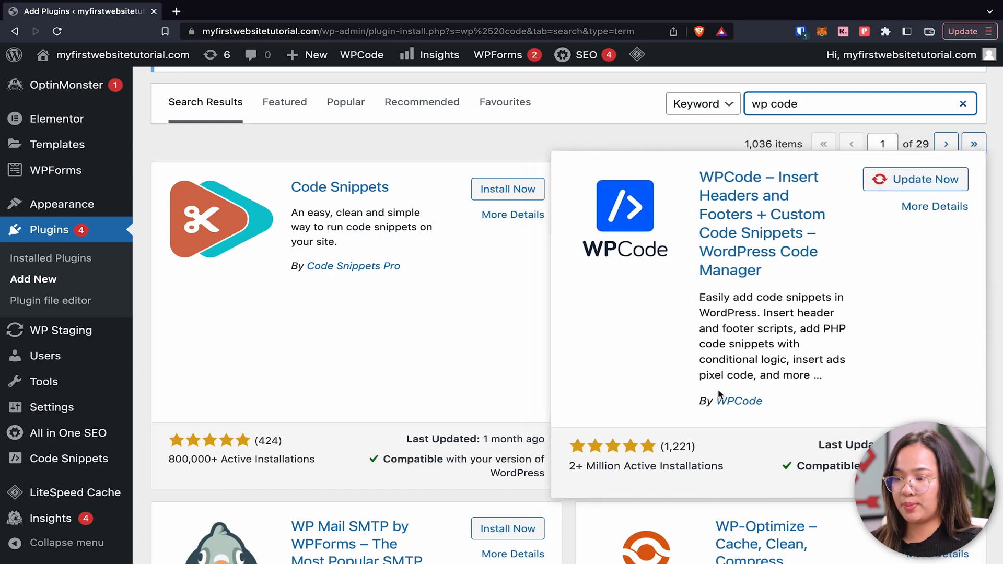
click(914, 180)
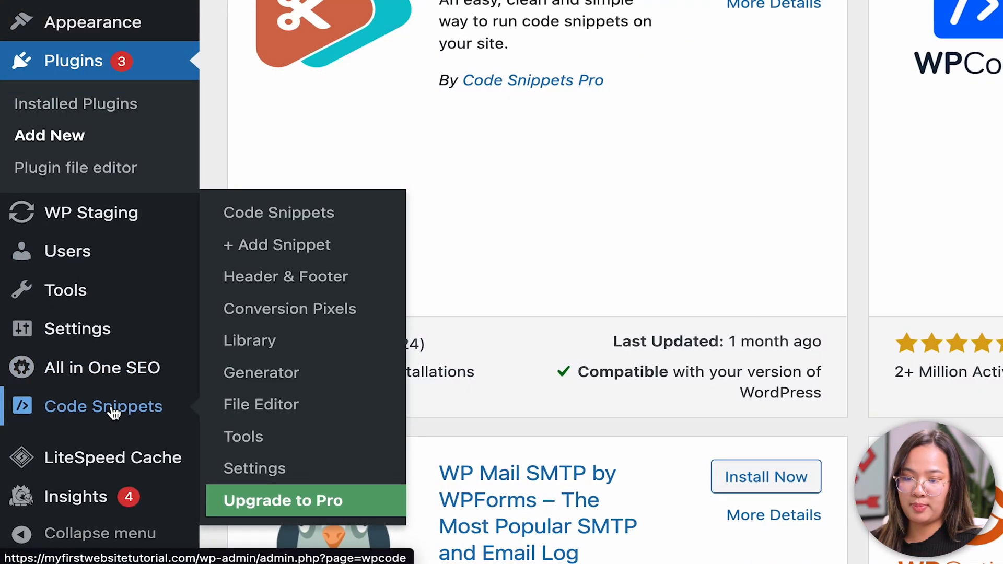
Start a new snippet in Code Snippets and browse the Available Snippets and Admin categories.
click(279, 213)
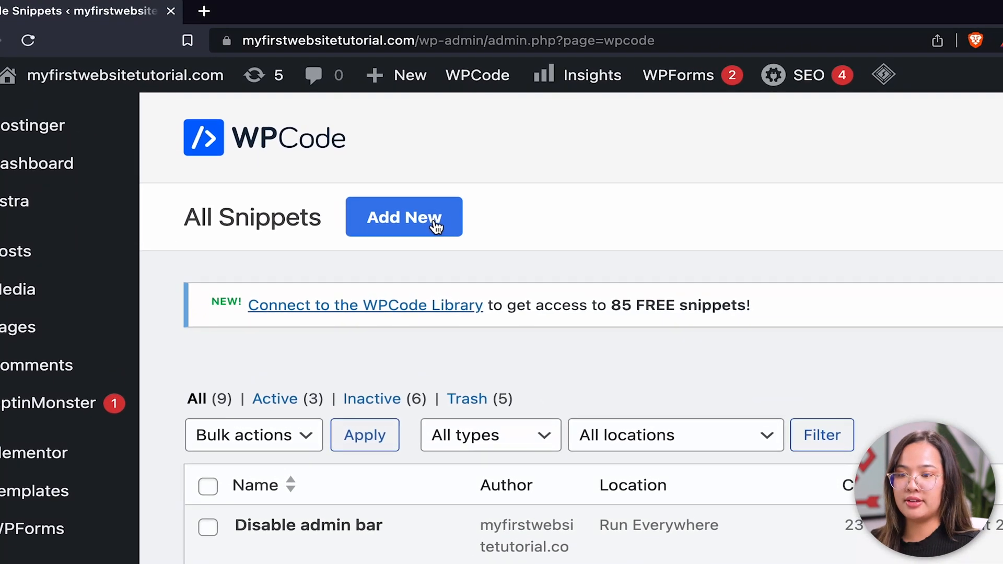
click(404, 217)
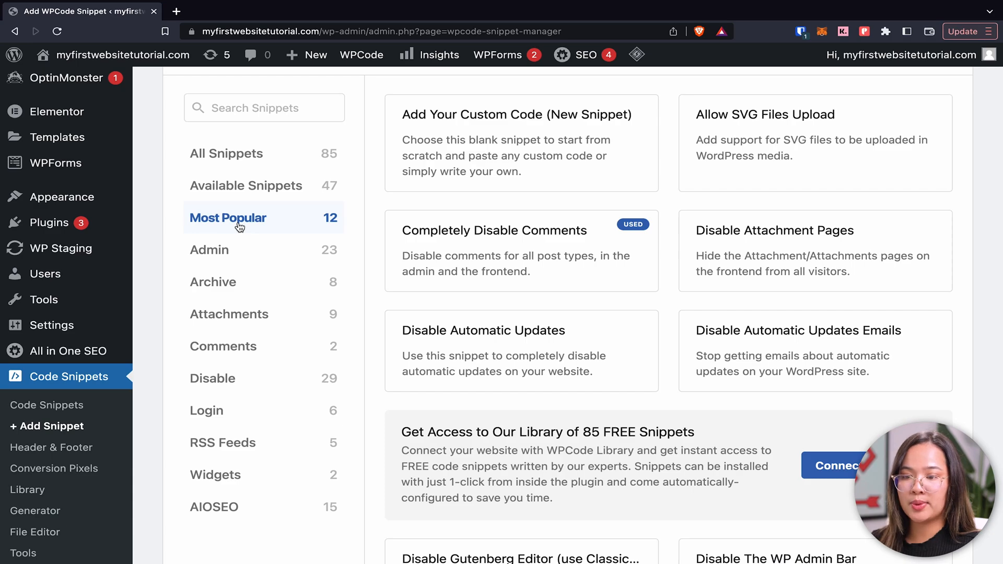
click(246, 188)
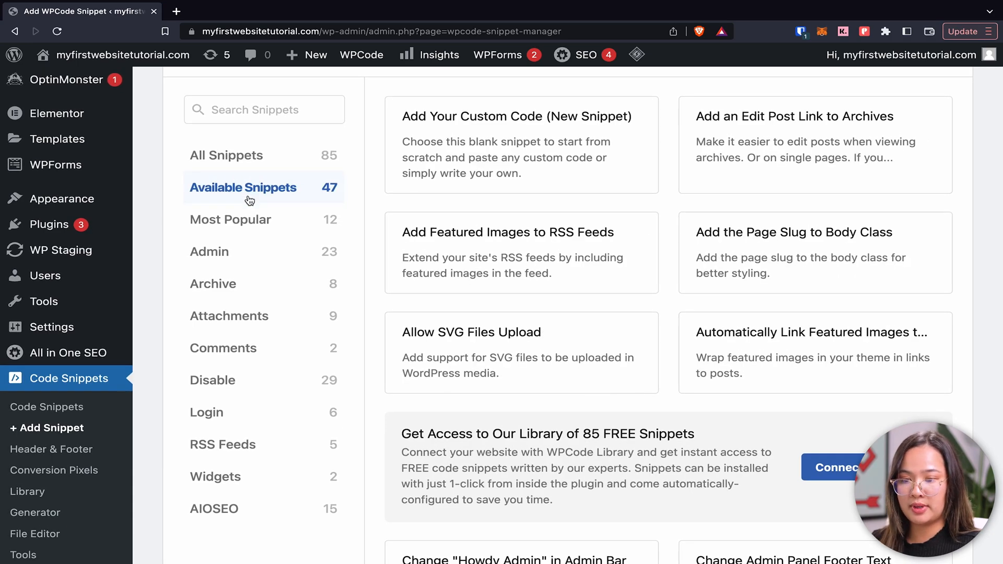
click(208, 251)
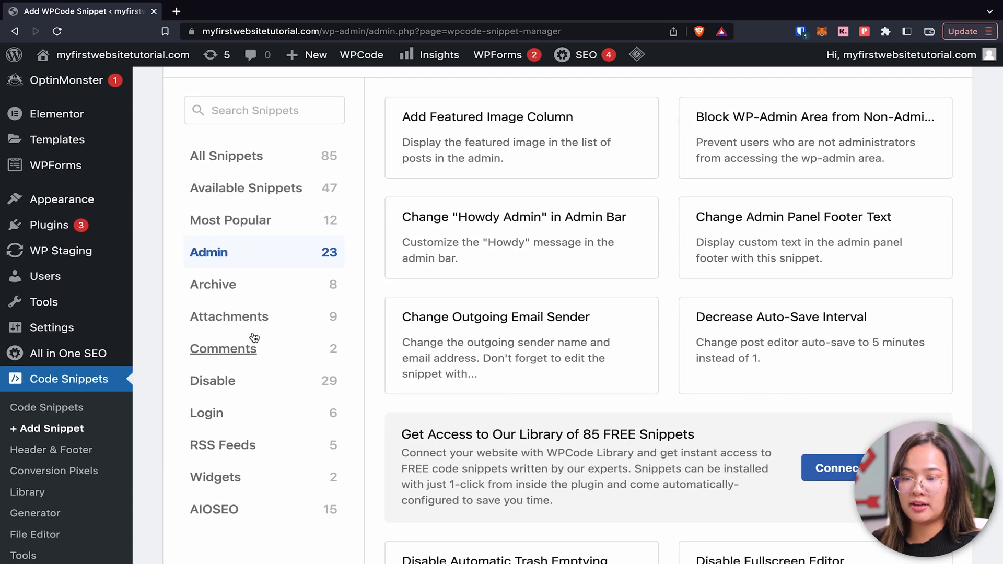
click(213, 381)
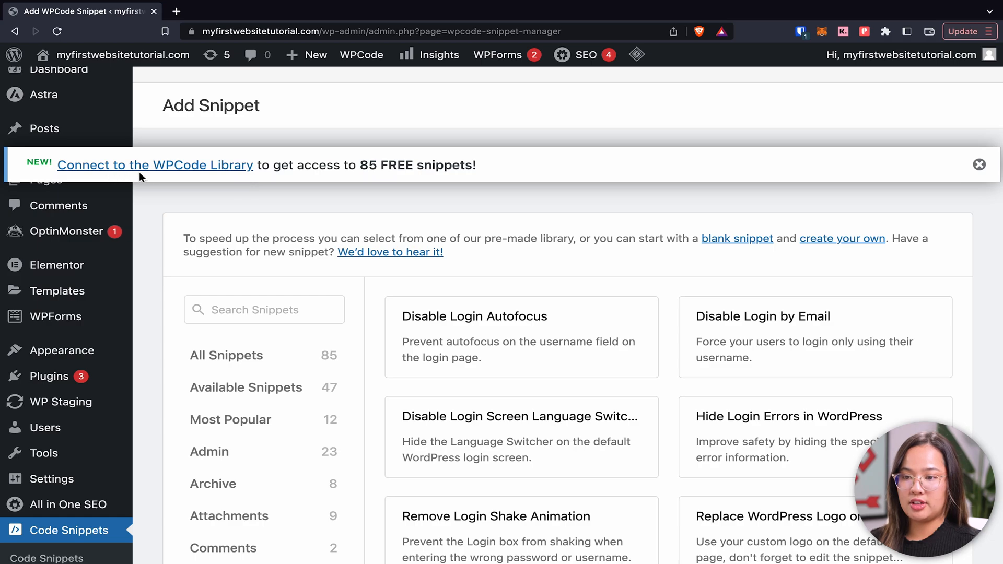
mouse_move(317, 180)
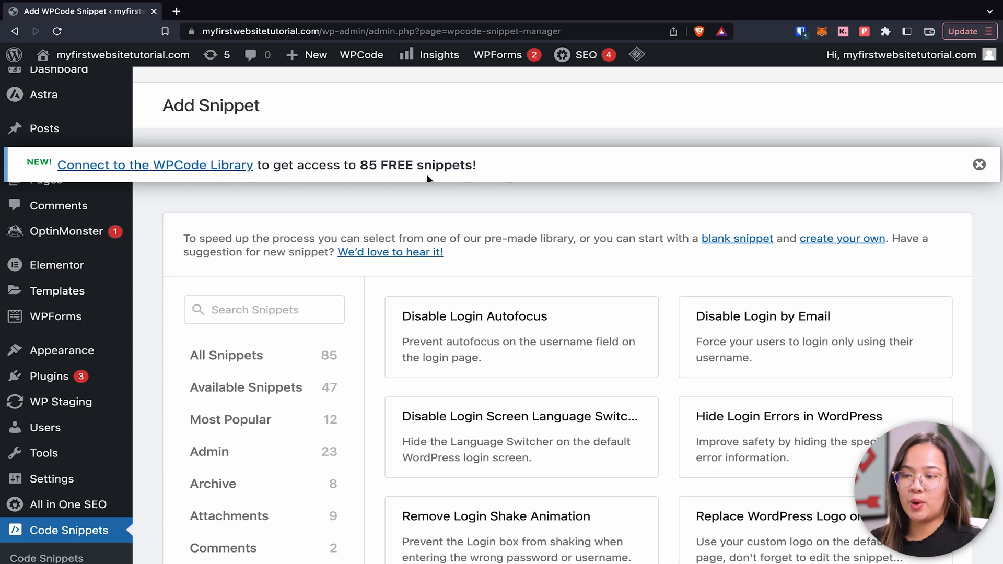
mouse_move(176, 173)
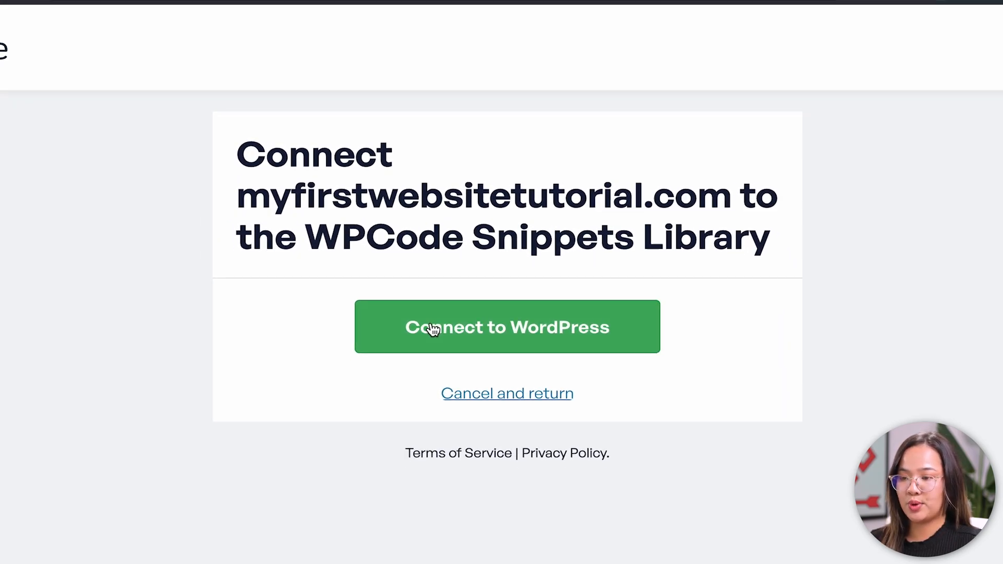
Authorize the site's connection to the WPCode Library so all 85 snippets appear.
click(507, 328)
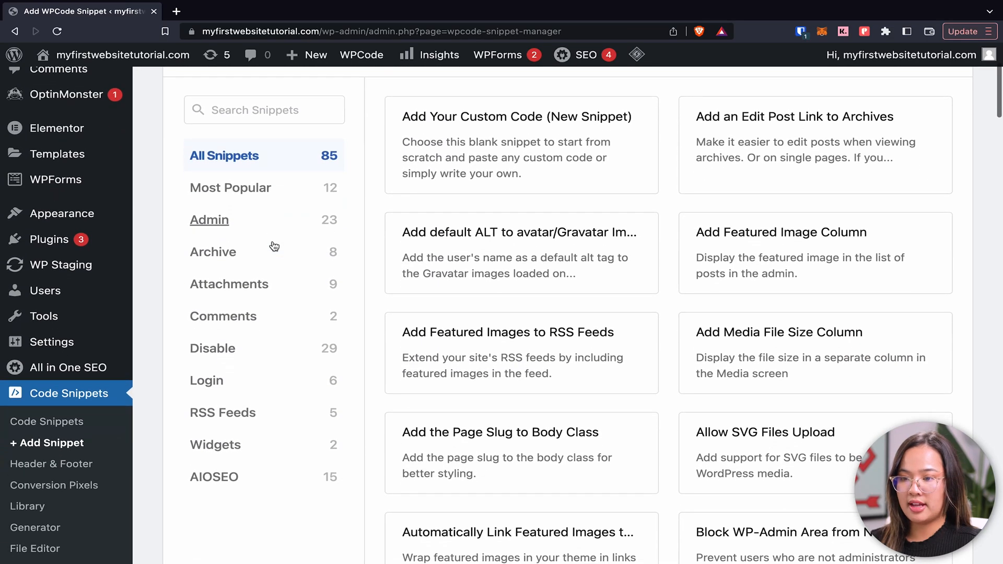
Locate Move Admin Bar to the Bottom in All Snippets and bring up its edit screen.
scroll(down, 3)
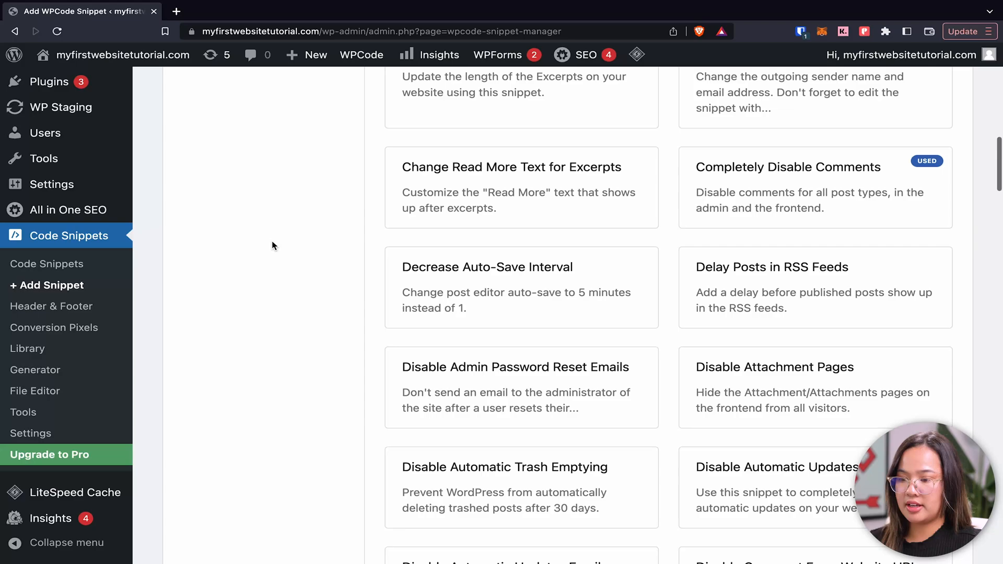
scroll(down, 3)
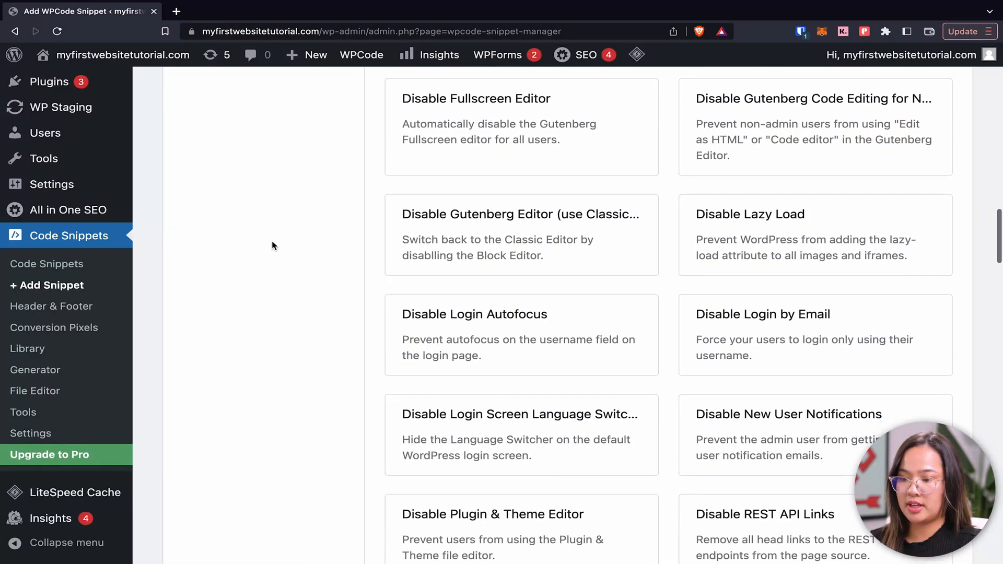
scroll(down, 3)
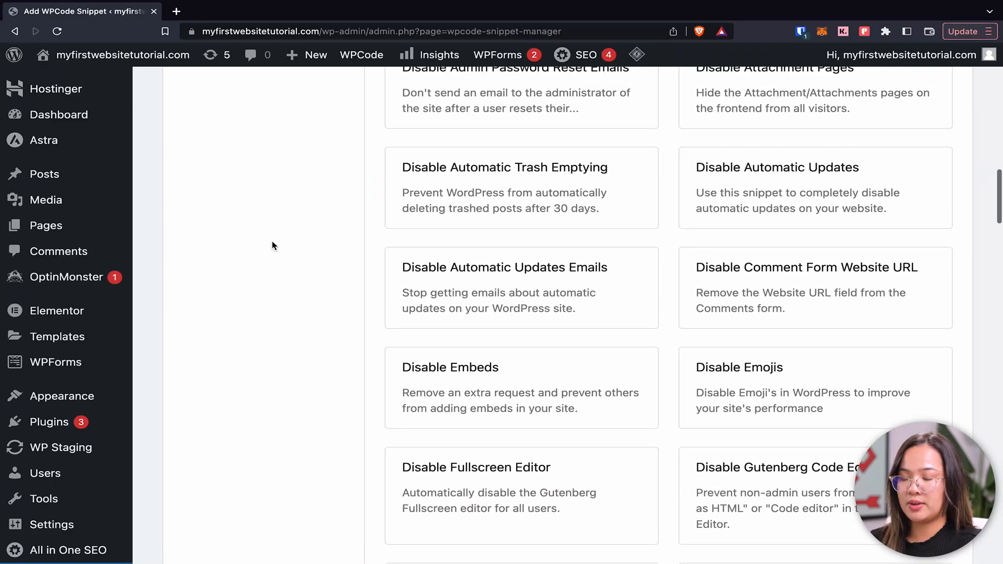
click(209, 262)
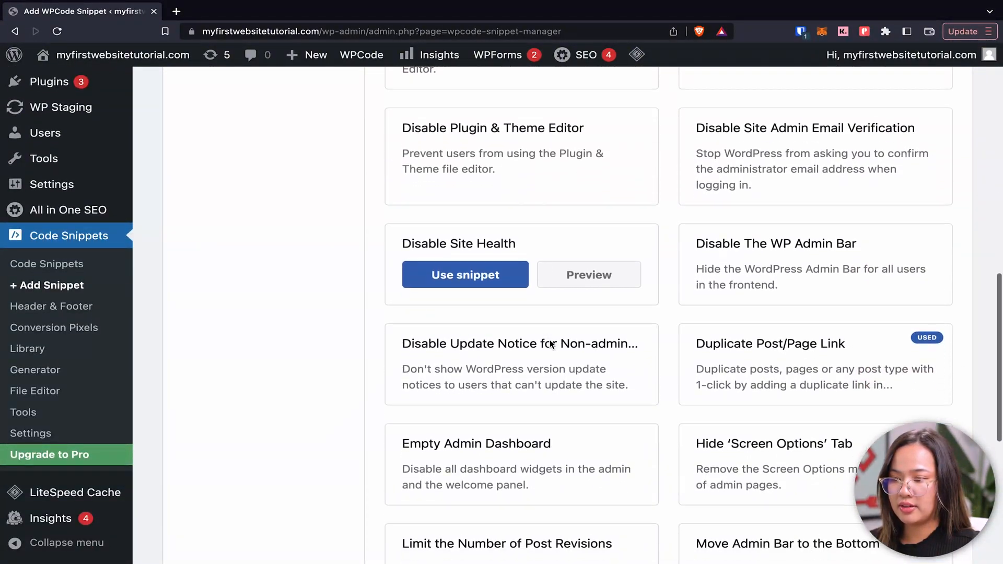
scroll(down, 3)
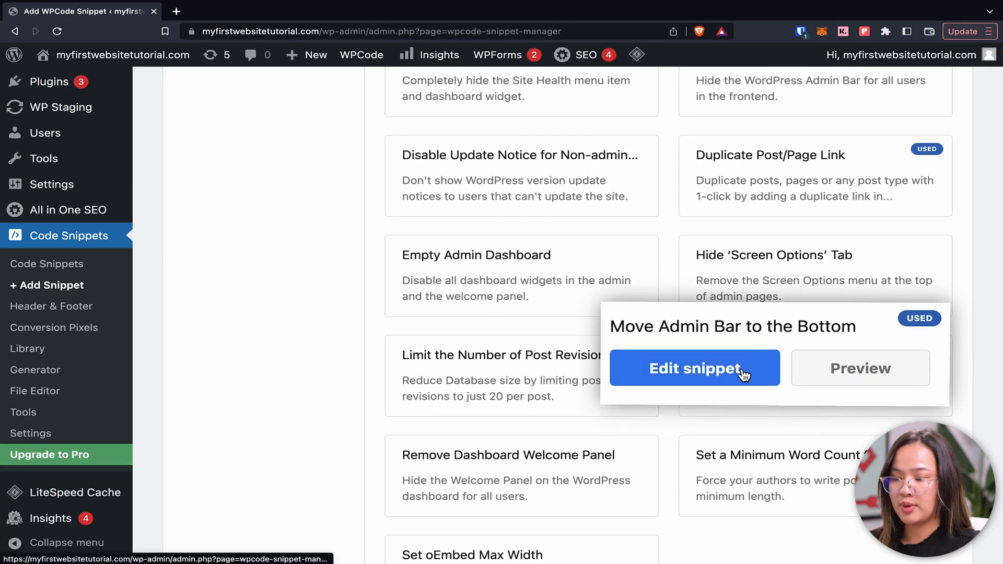
click(695, 368)
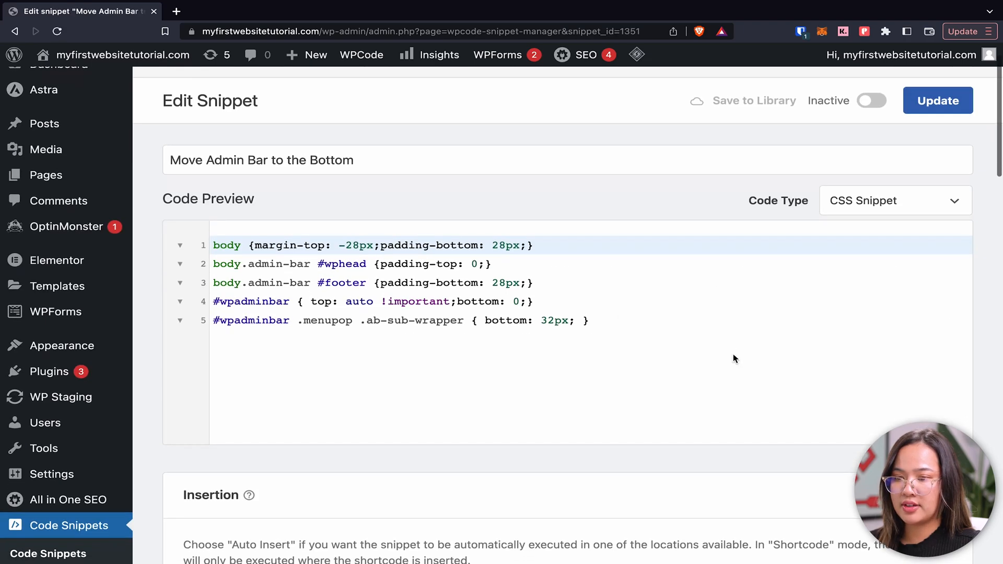
Review the snippet's Code Preview, Insertion, Code Revisions and Basic info sections.
scroll(down, 3)
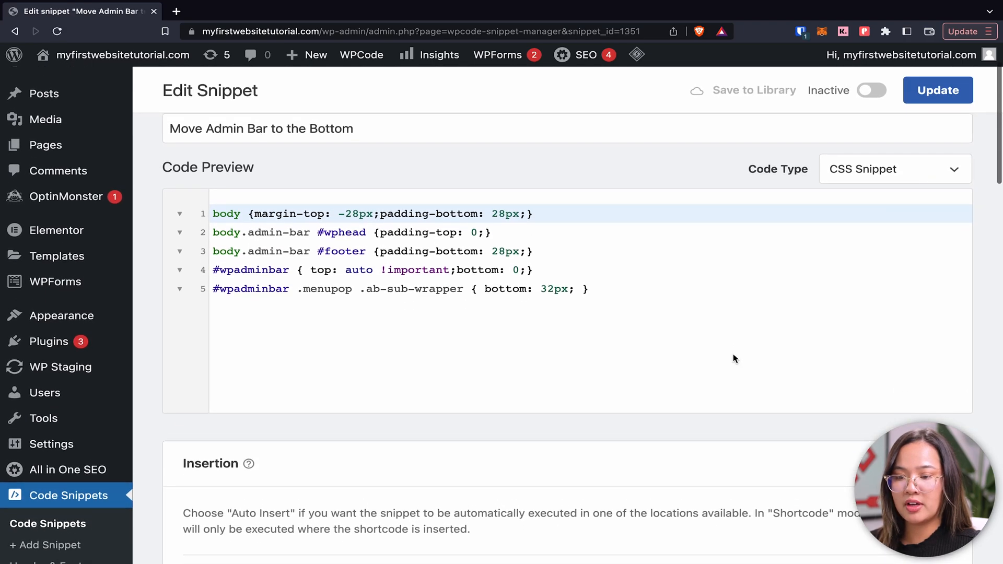
scroll(down, 3)
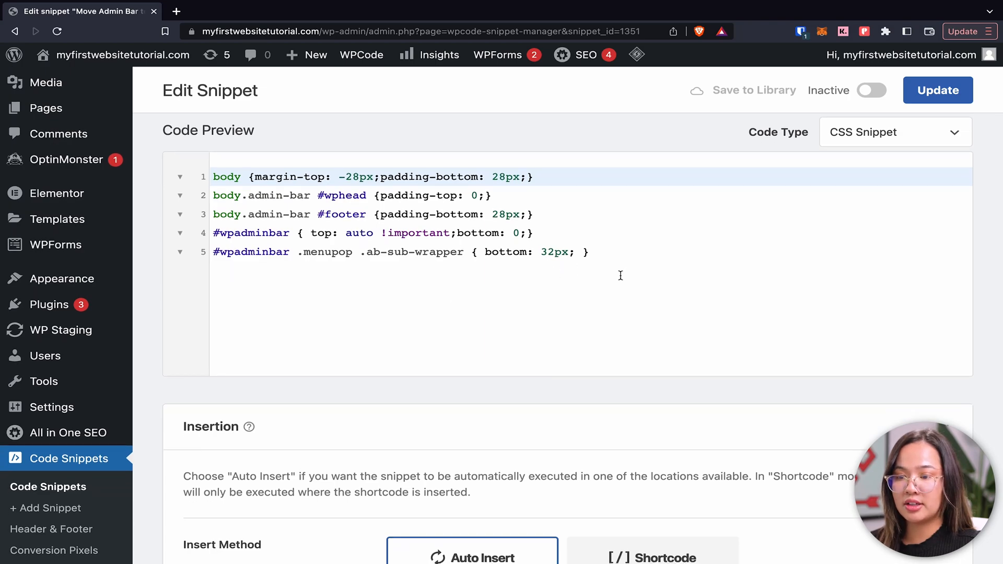
scroll(down, 3)
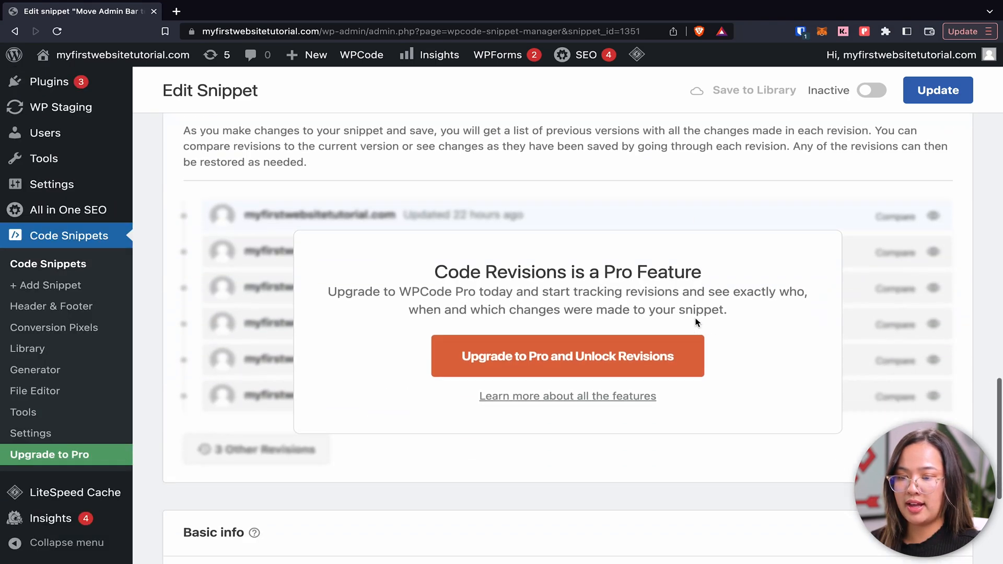
scroll(down, 3)
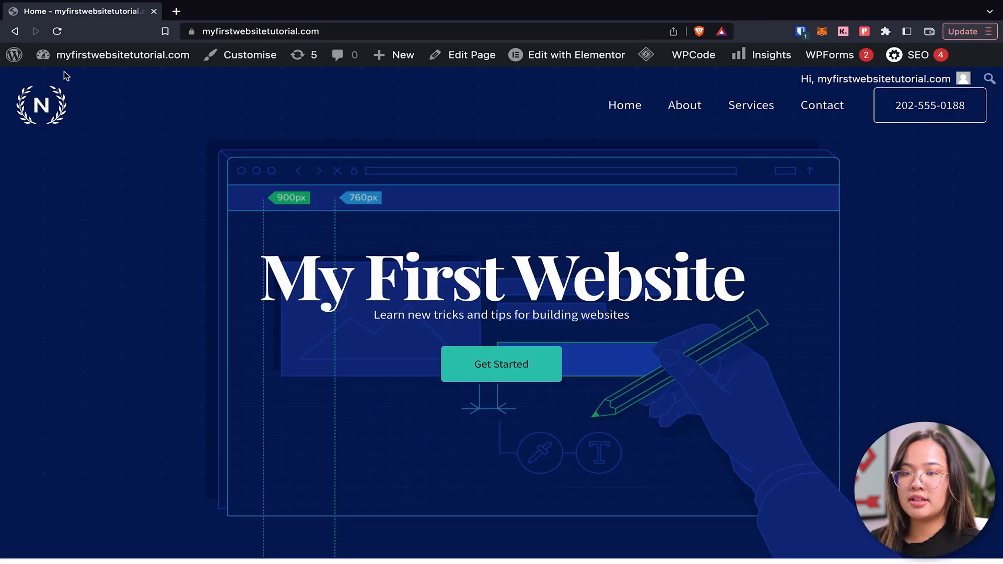
Make the admin bar snippet Active, update it, and check the live site's bottom admin bar.
click(16, 32)
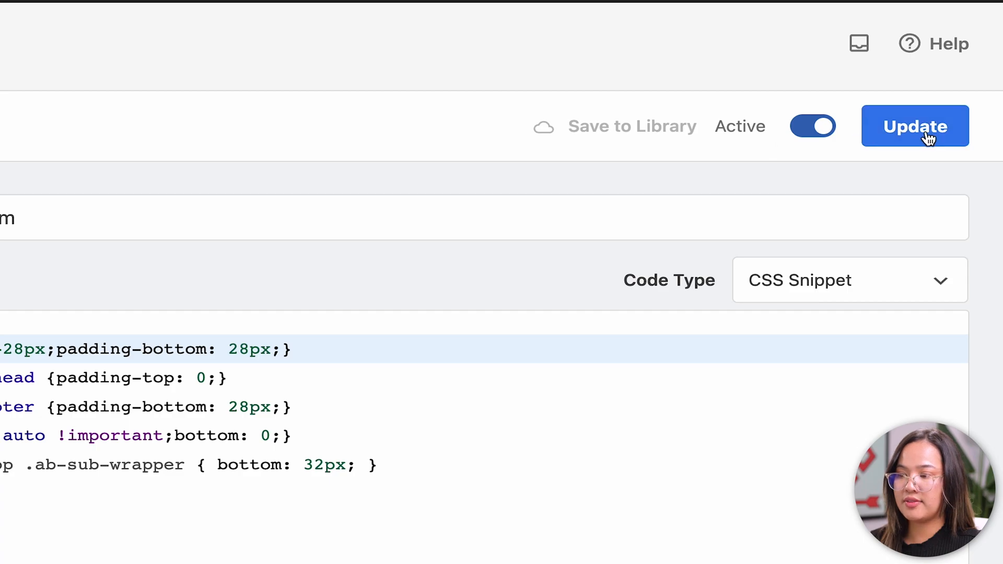
click(915, 126)
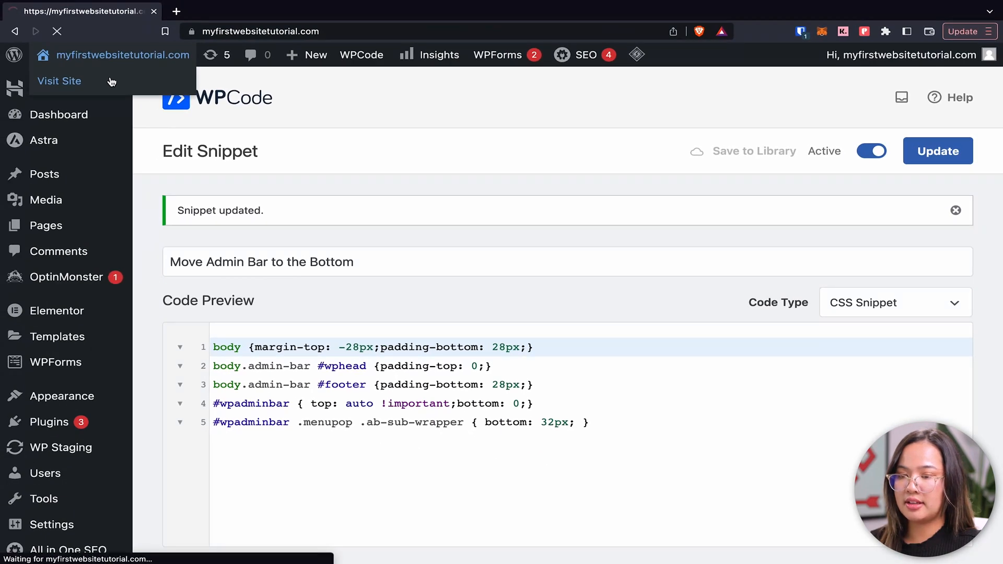
click(59, 80)
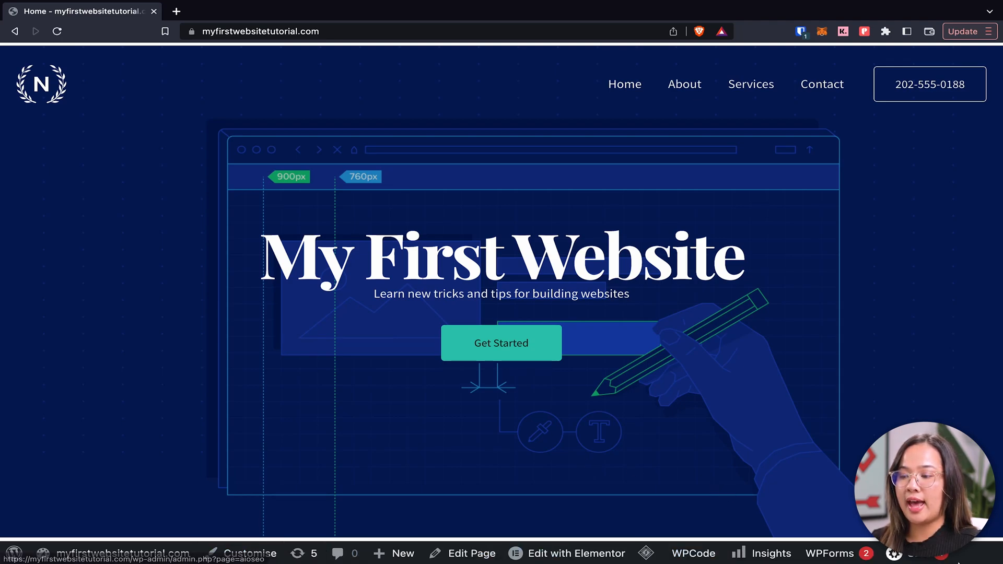
scroll(down, 3)
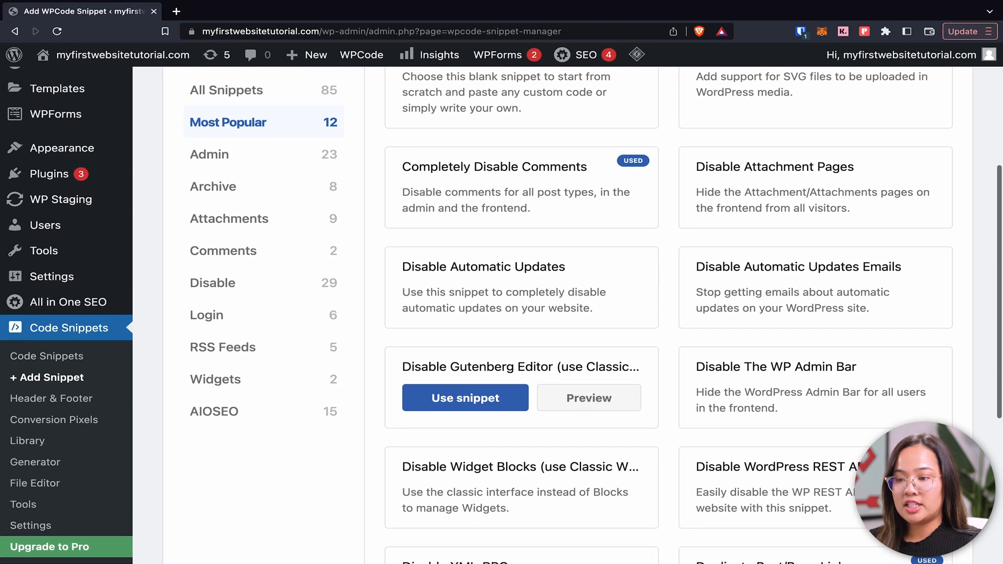
Use the Change "Howdy Admin" in Admin Bar snippet from the library.
scroll(down, 3)
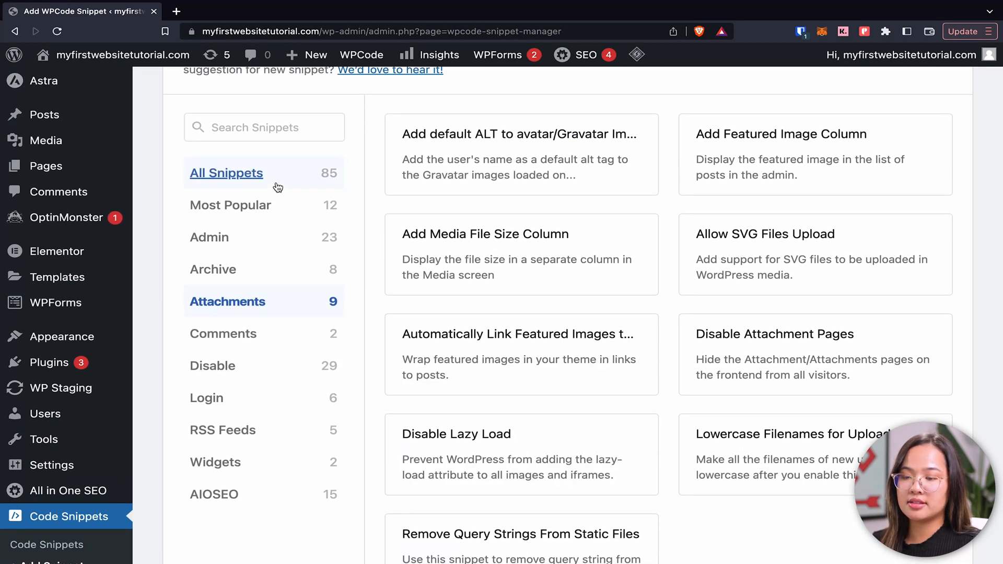
scroll(down, 3)
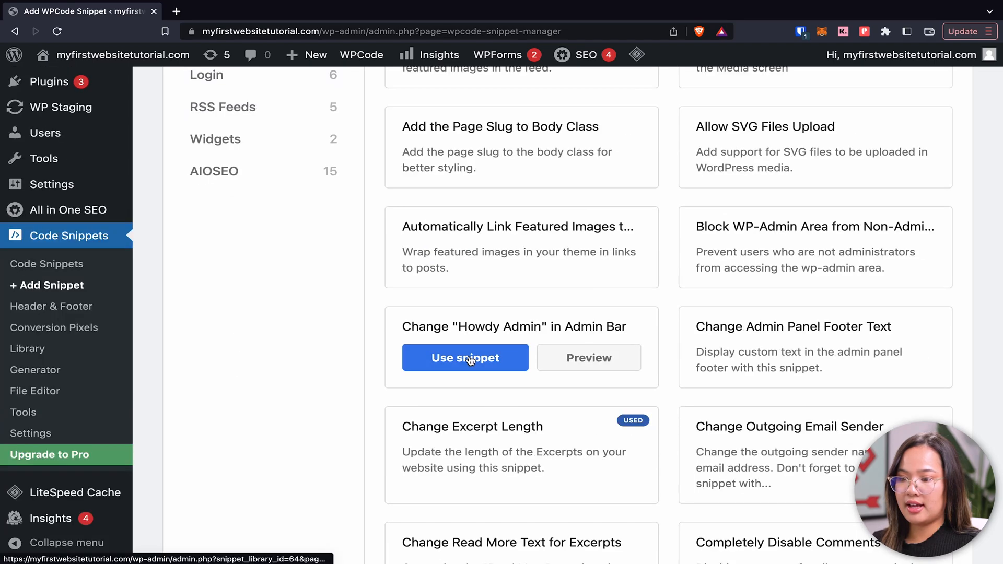
click(465, 357)
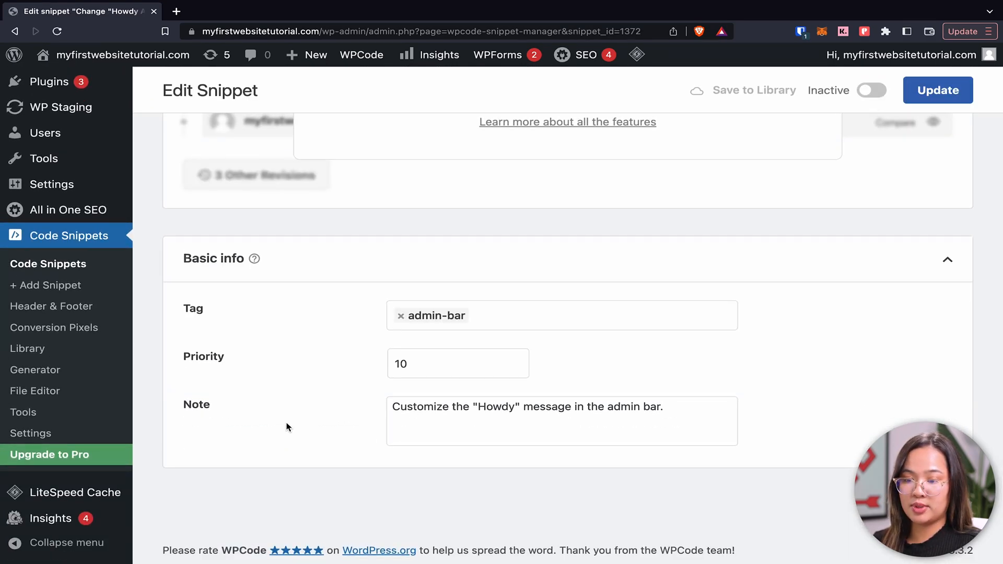
Make the Howdy snippet Active and update it.
click(872, 89)
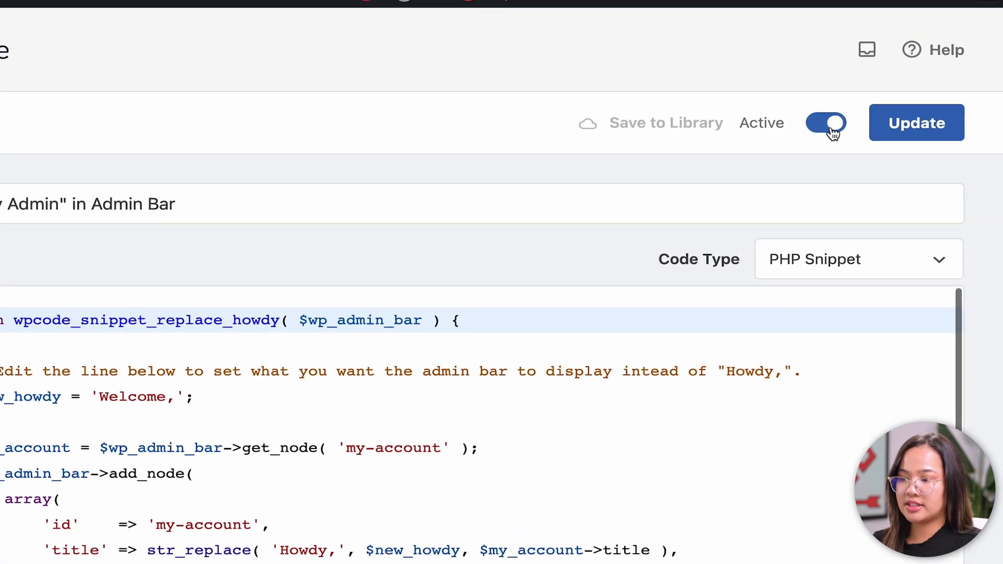
click(917, 122)
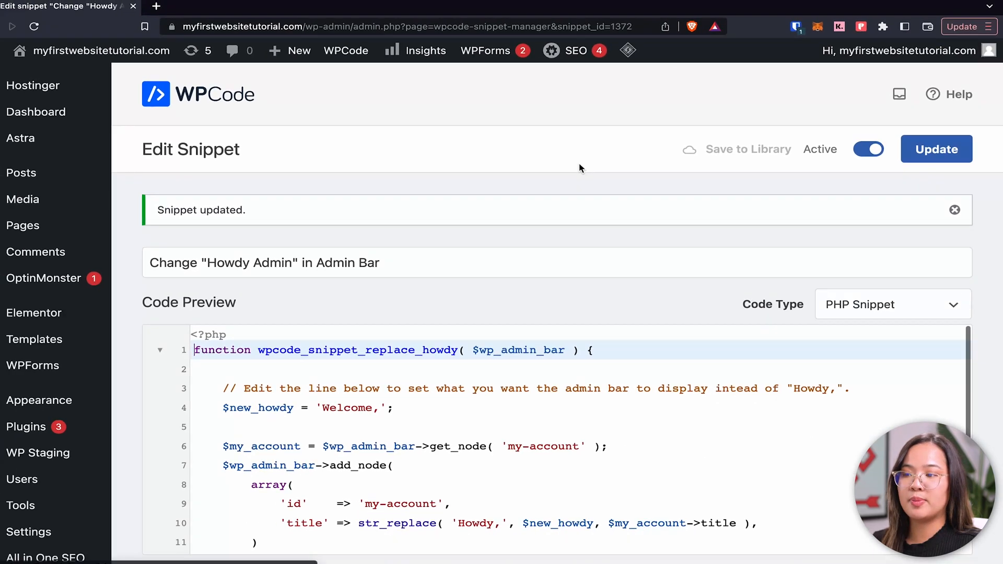